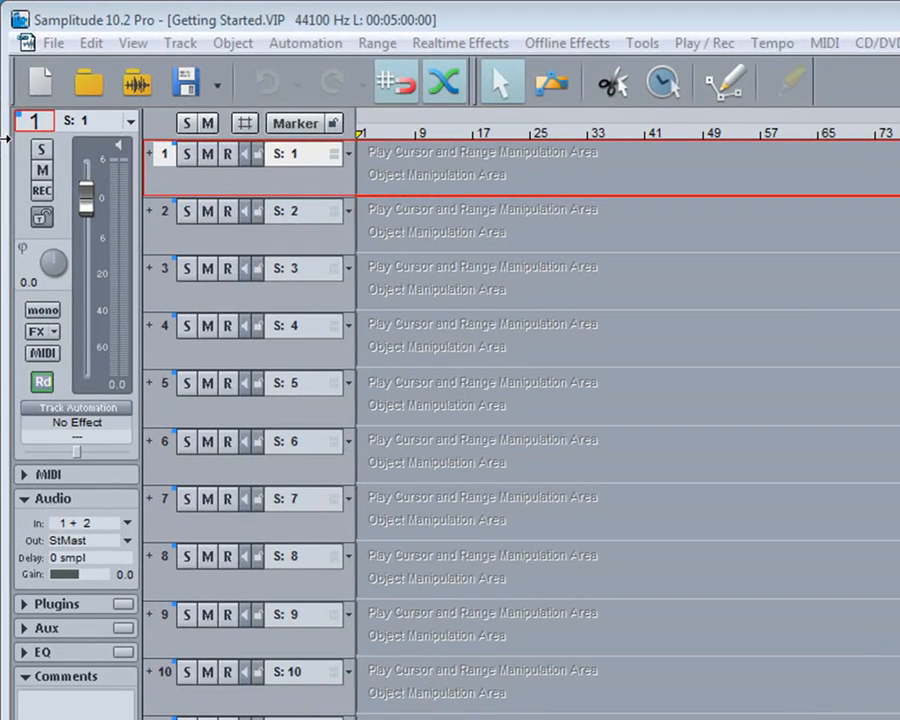
Choose File > Save Project as to bring up the save dialog in the Templates folder.
{"action": "left_click", "coordinate": [52, 44]}
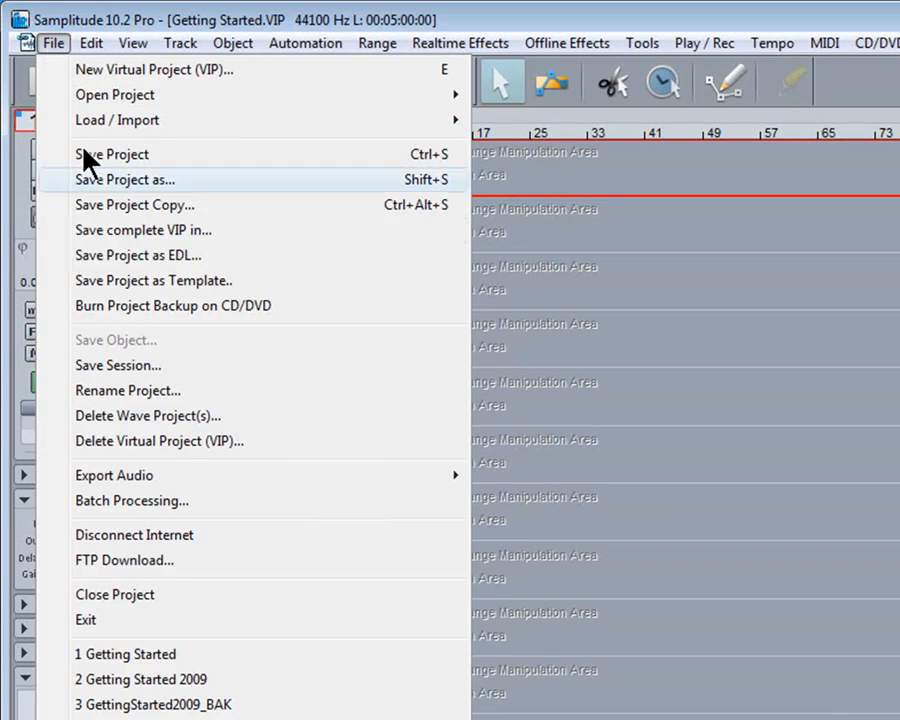
{"action": "left_click", "coordinate": [124, 180]}
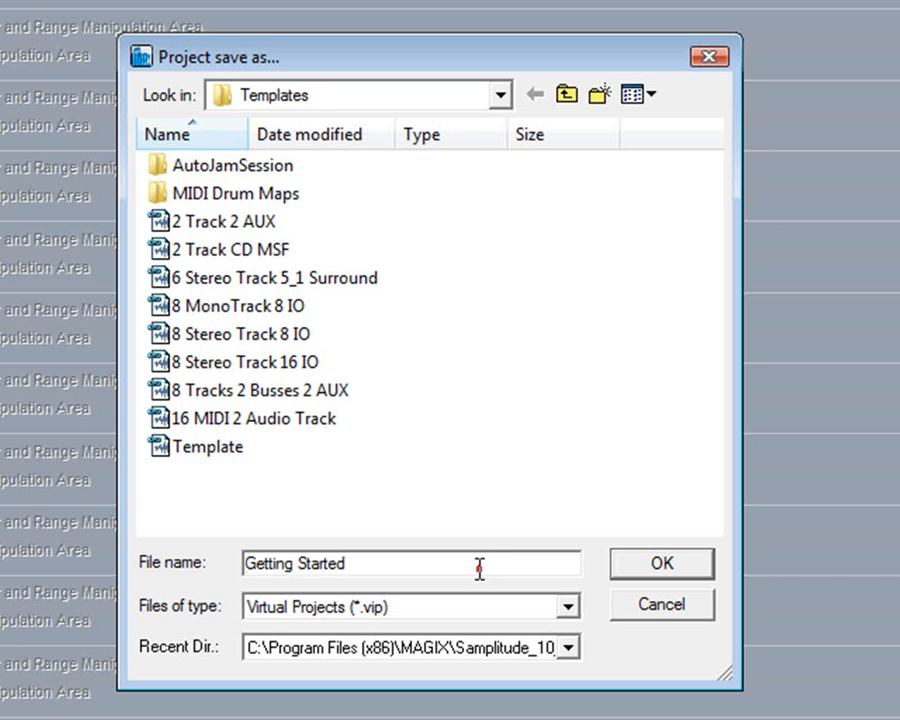
Name the file 'Autoload' and save it into the Templates folder.
{"action": "type", "text": "Autoload"}
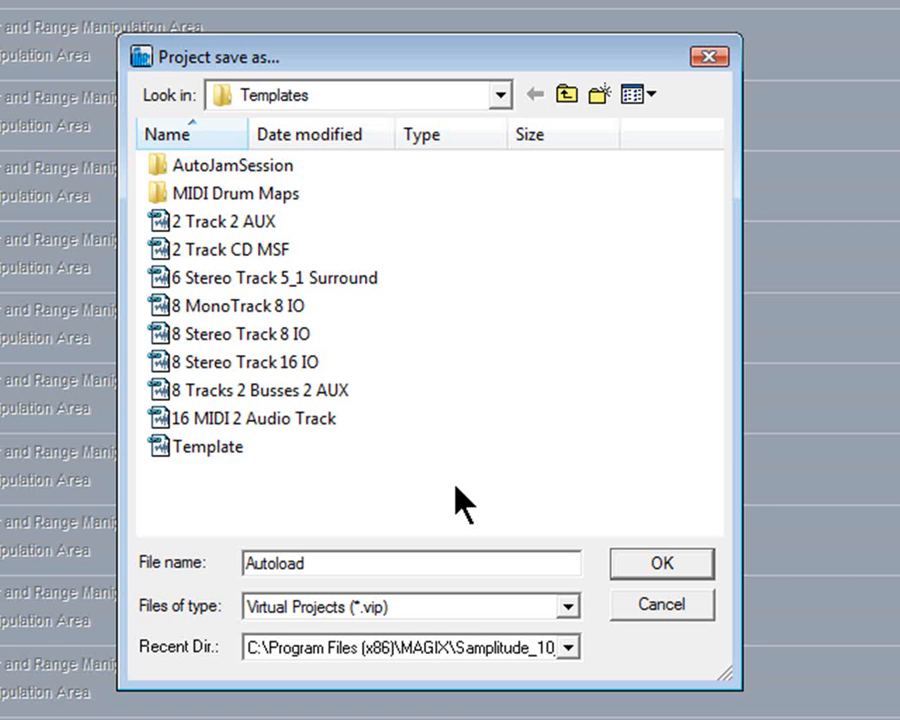
{"action": "left_click", "coordinate": [304, 564]}
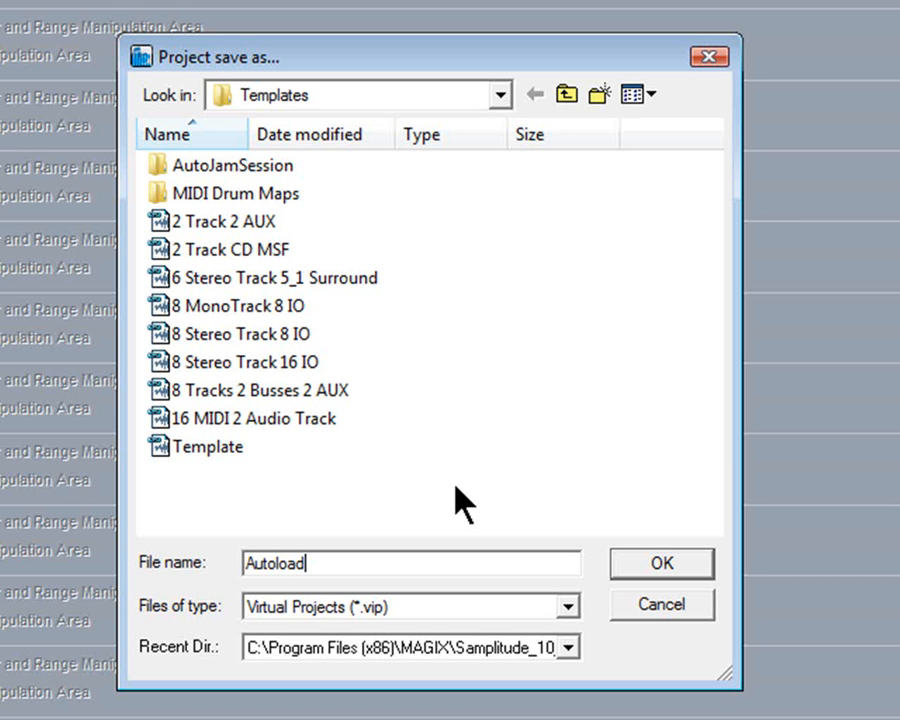
{"action": "left_click", "coordinate": [660, 564]}
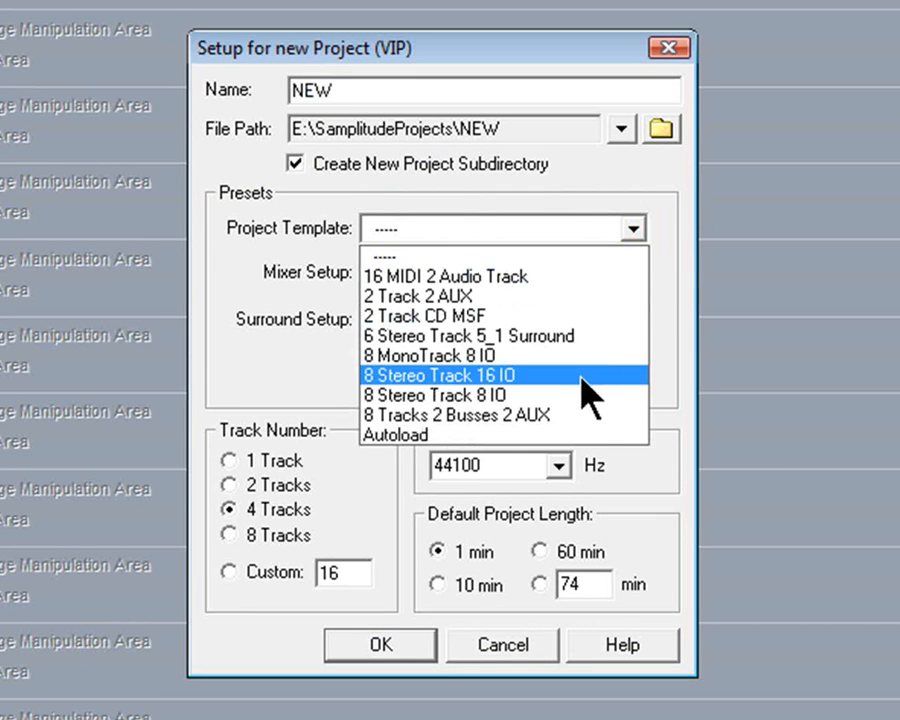
Select Autoload as the Project Template in the new-project setup dialog.
{"action": "left_click", "coordinate": [396, 436]}
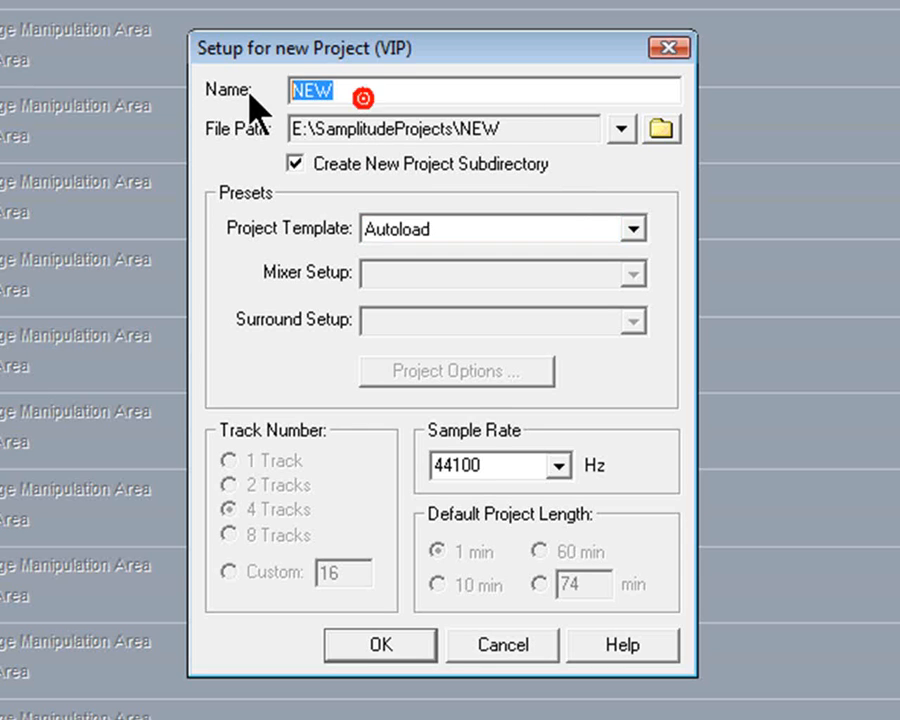
Name the new project 'NewSong 1' and create it from the Autoload template.
{"action": "type", "text": "NewSong"}
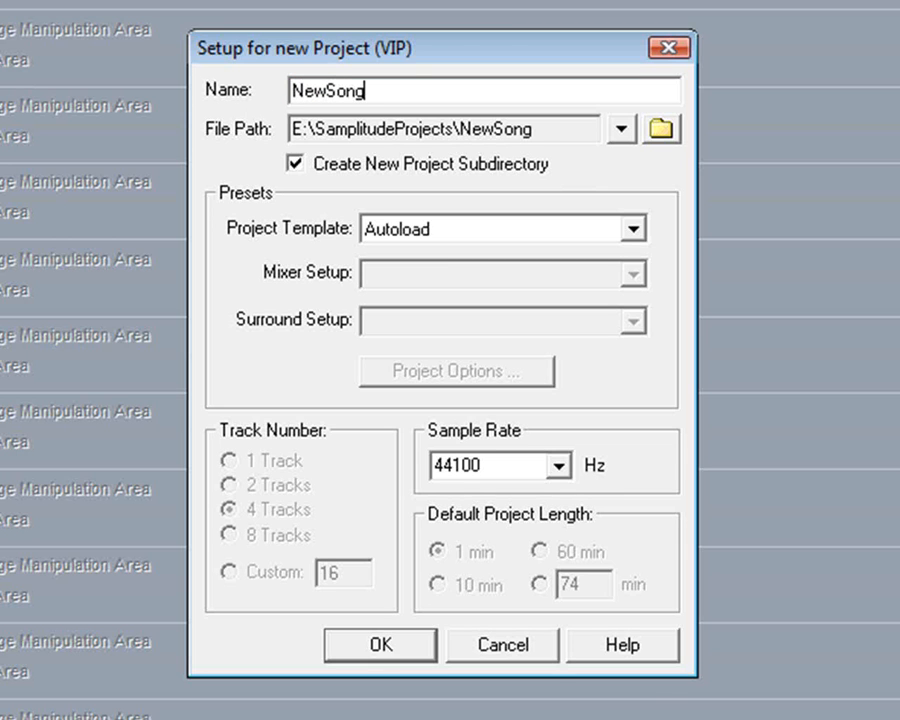
{"action": "type", "text": "1"}
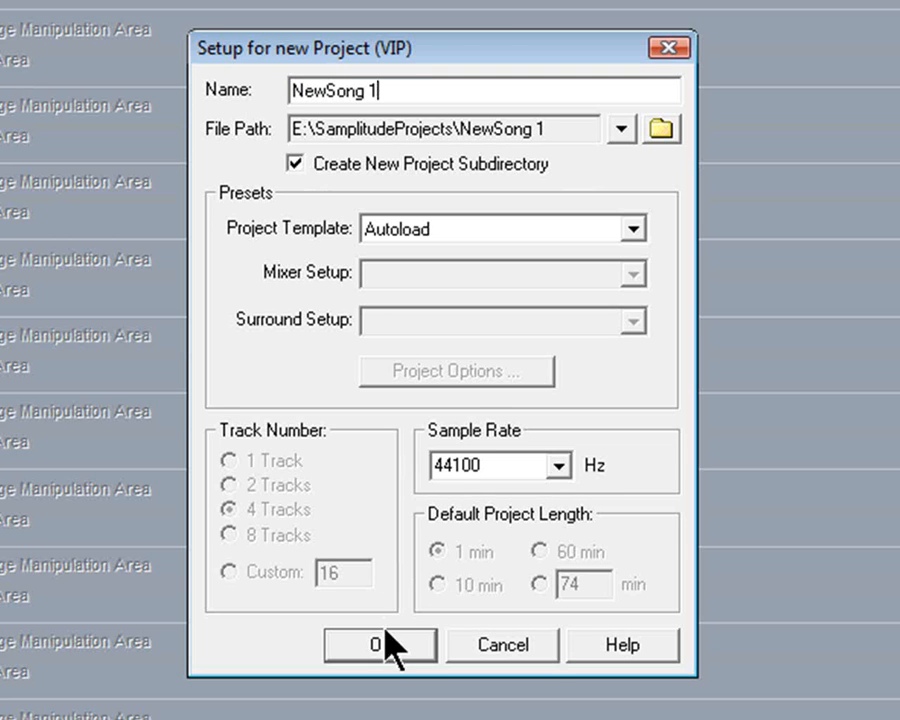
{"action": "left_click", "coordinate": [380, 644]}
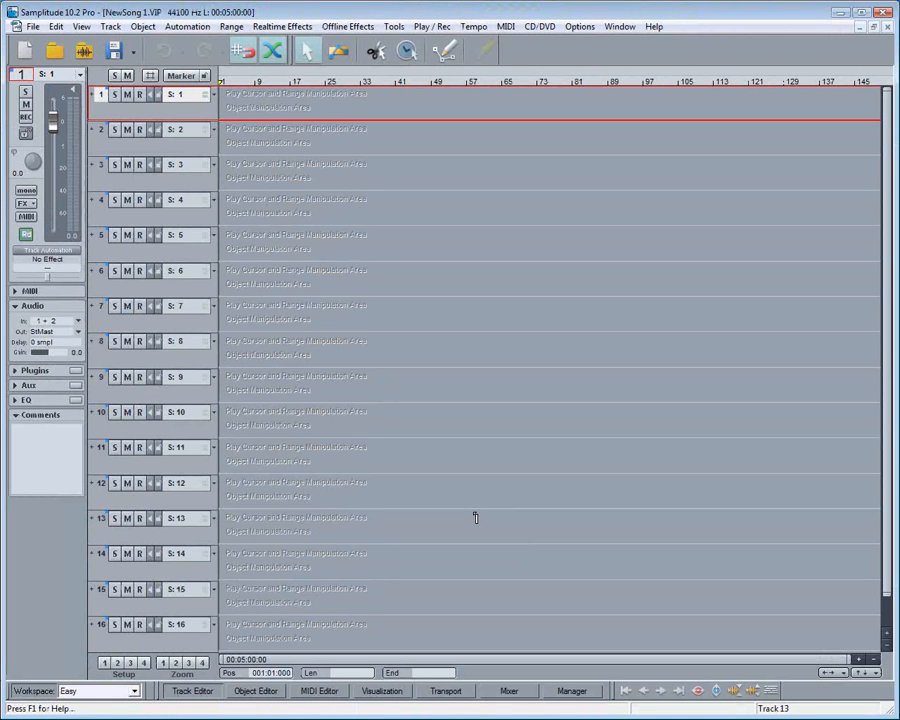
Bring the Getting Started.VIP project to the front via the Window menu.
{"action": "left_click", "coordinate": [620, 26]}
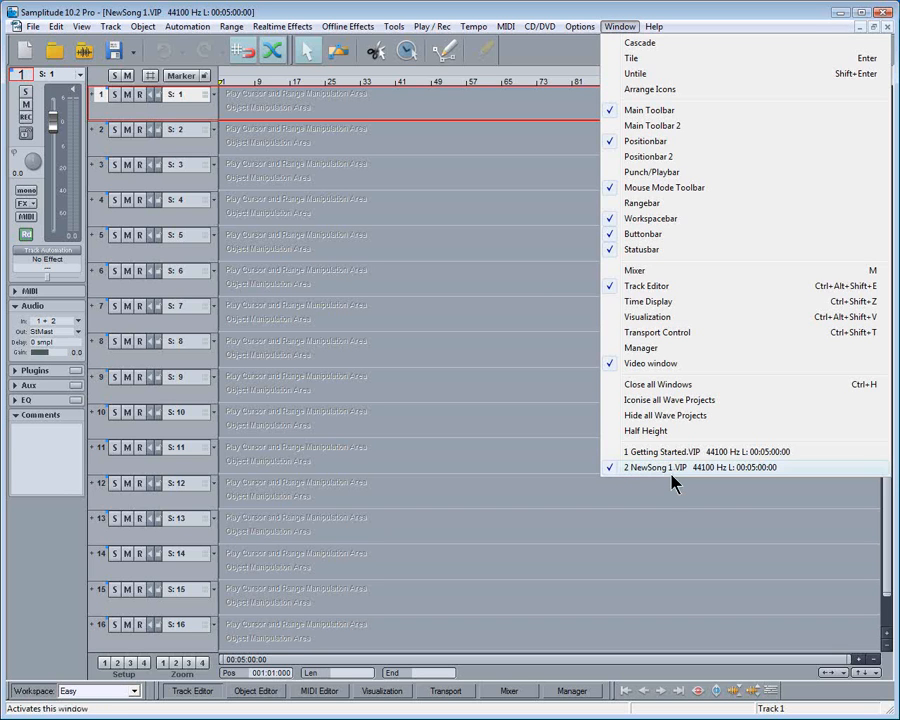
{"action": "left_click", "coordinate": [660, 452]}
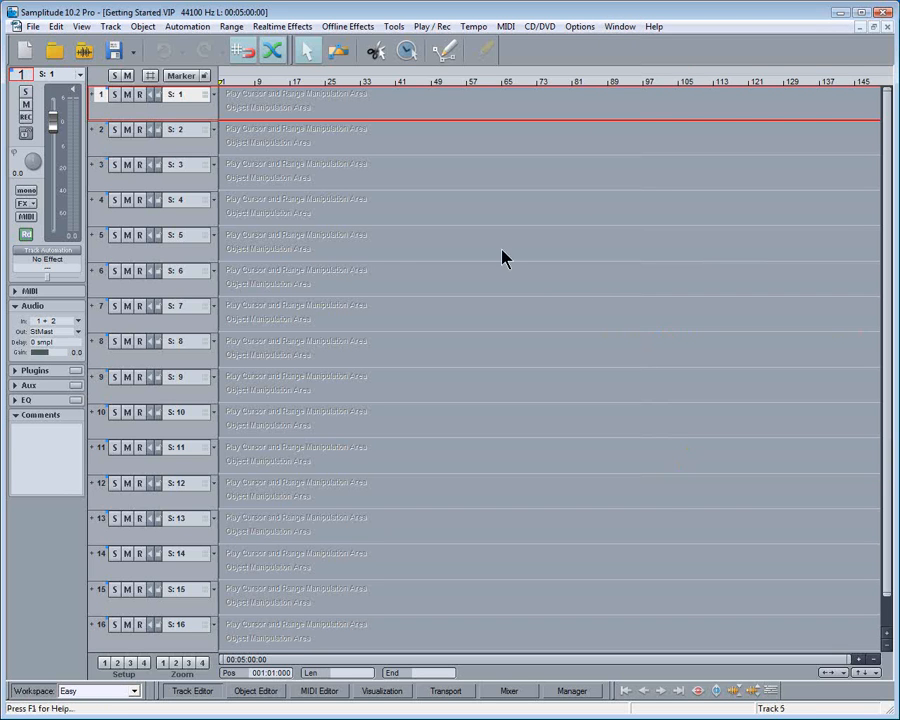